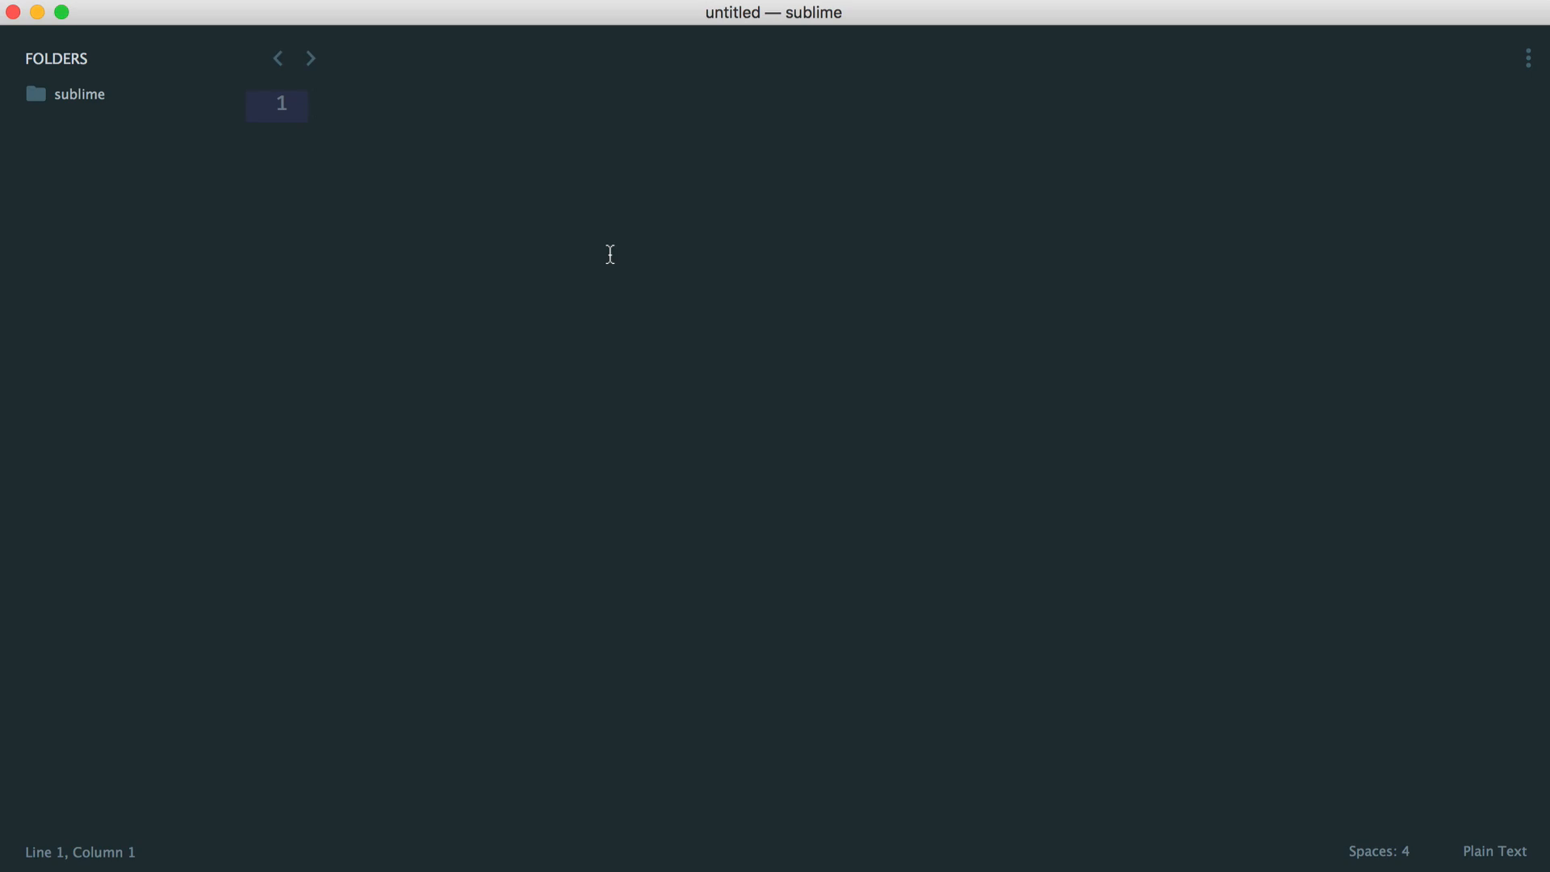
Bring up the context menu of the sublime folder in the sidebar
right_click(79, 93)
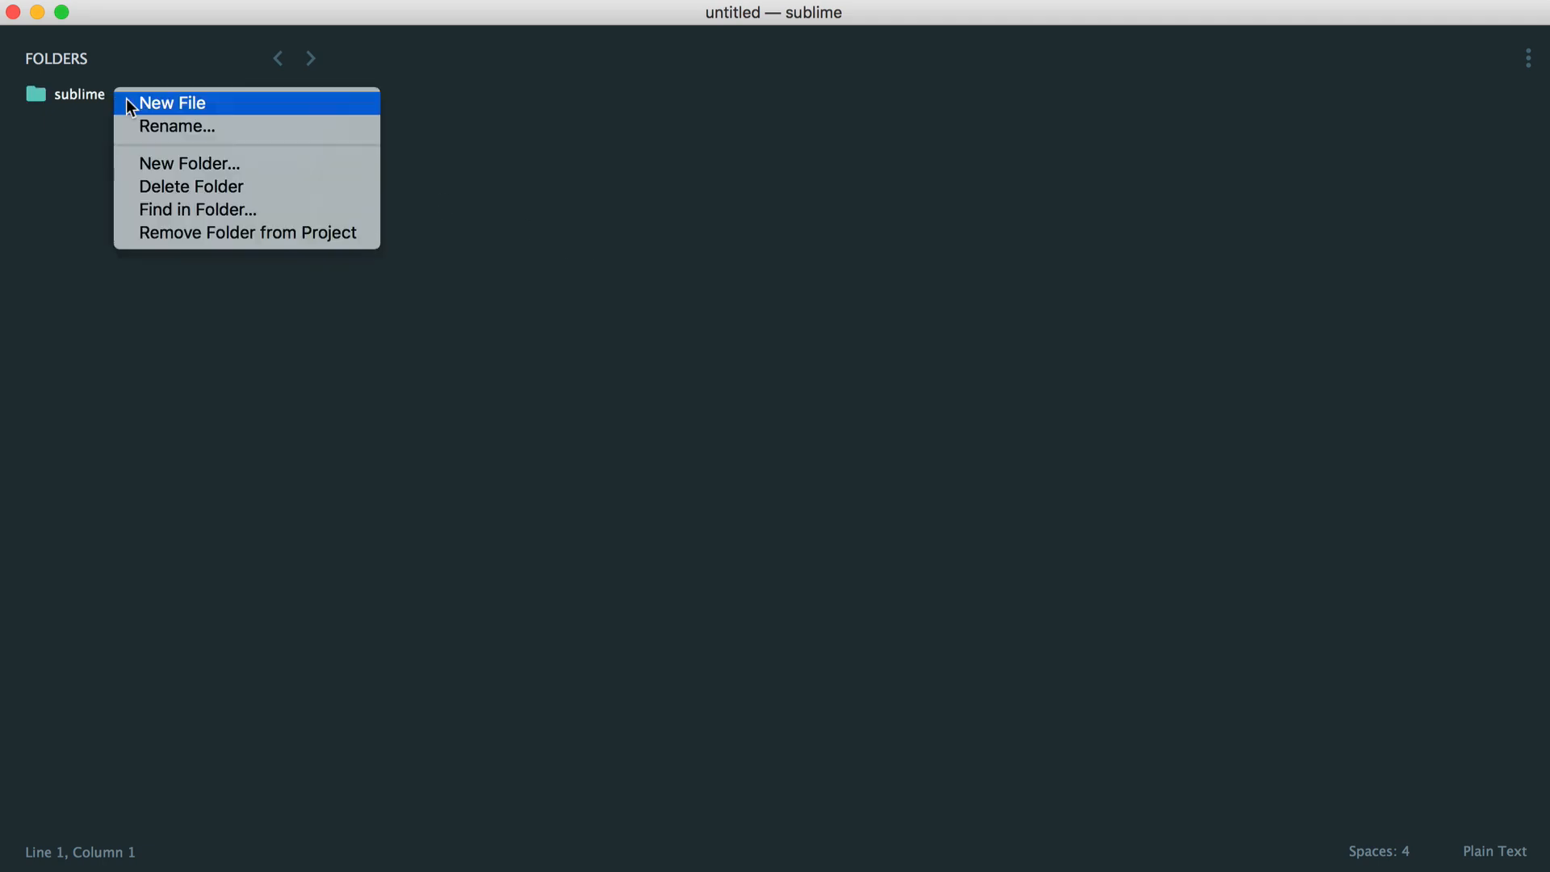
Create a new file in the sublime folder and save it as index.blade.php
click(172, 104)
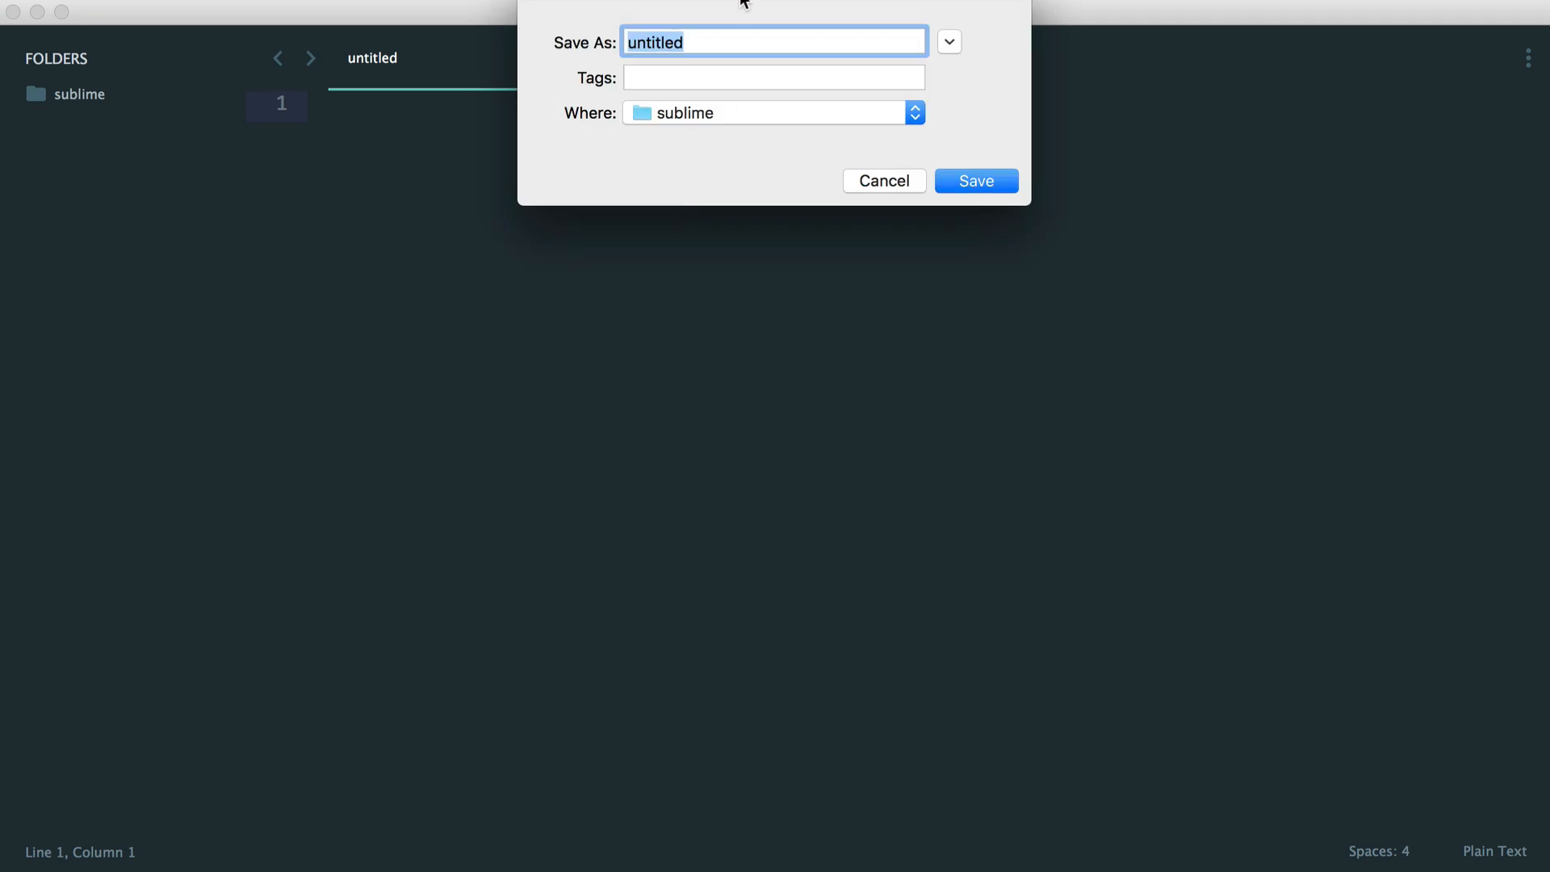
text(index.)
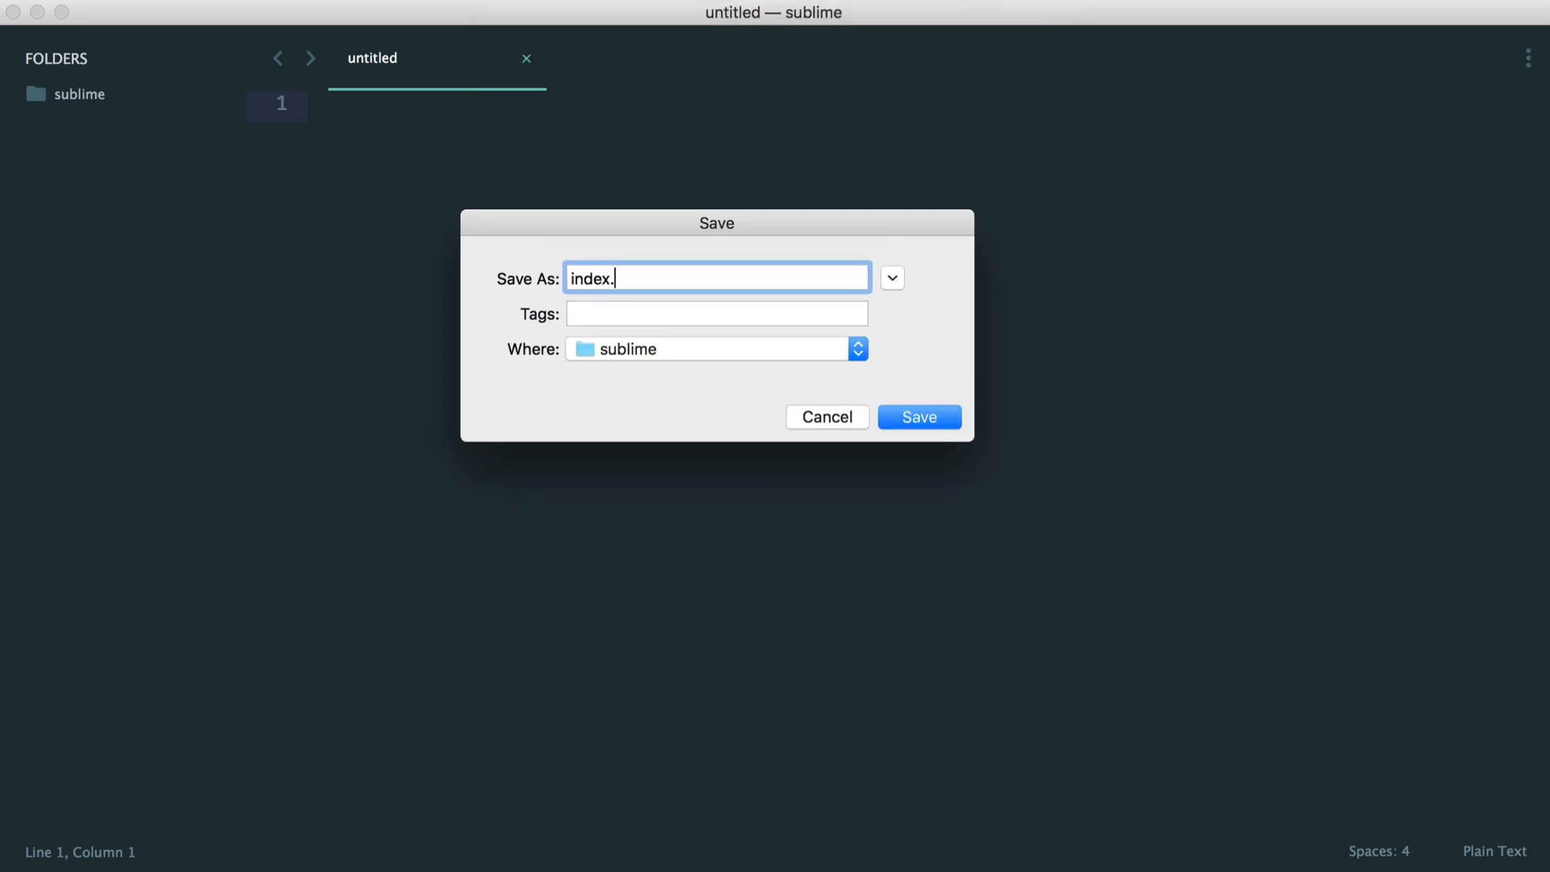
click(917, 417)
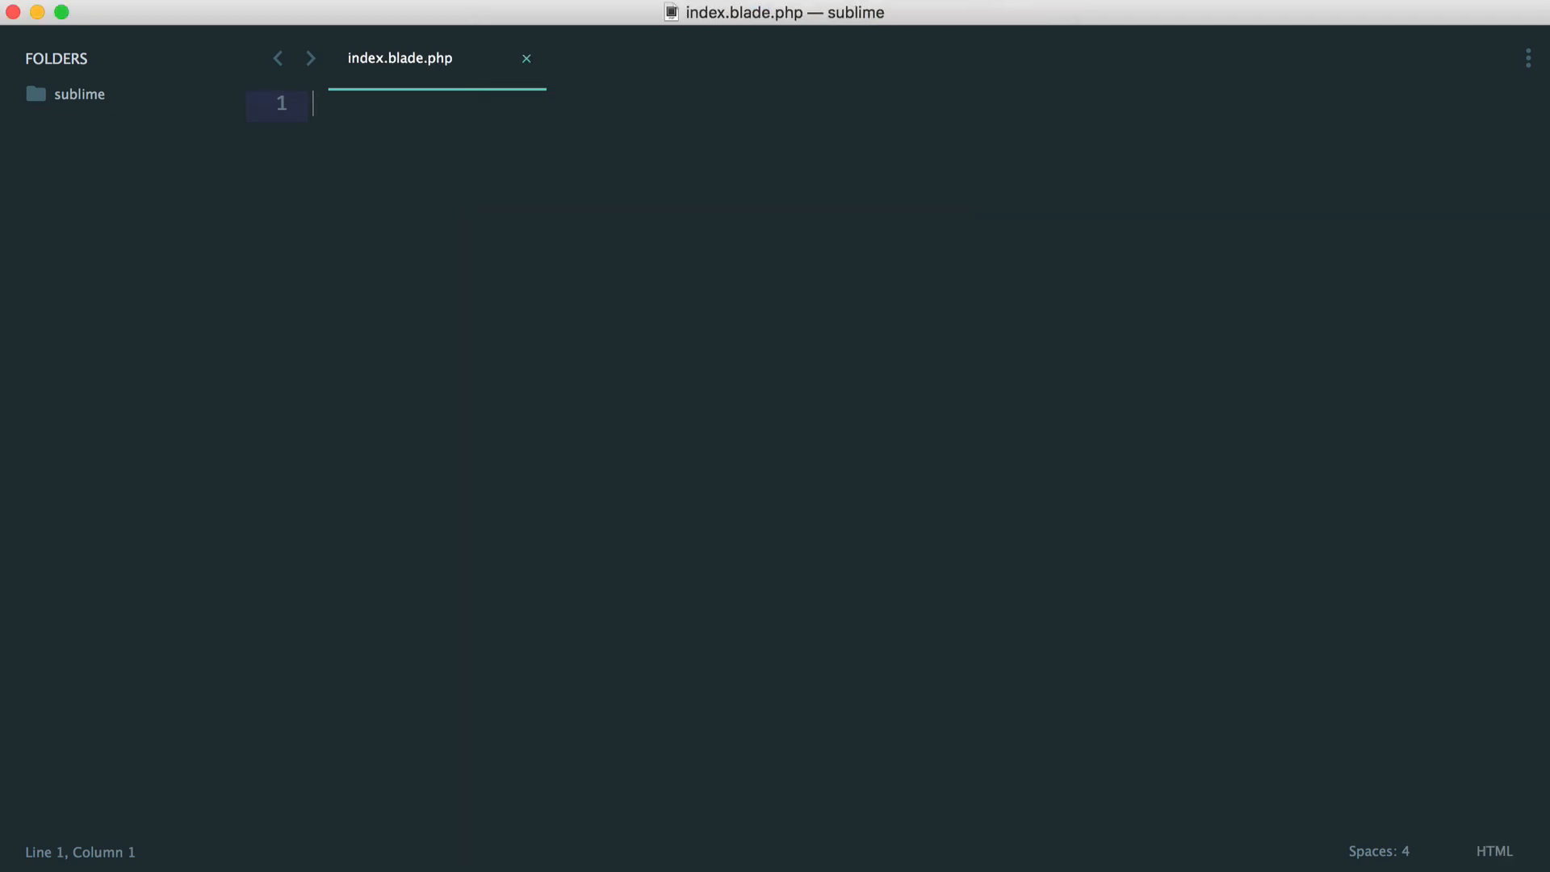
text({)
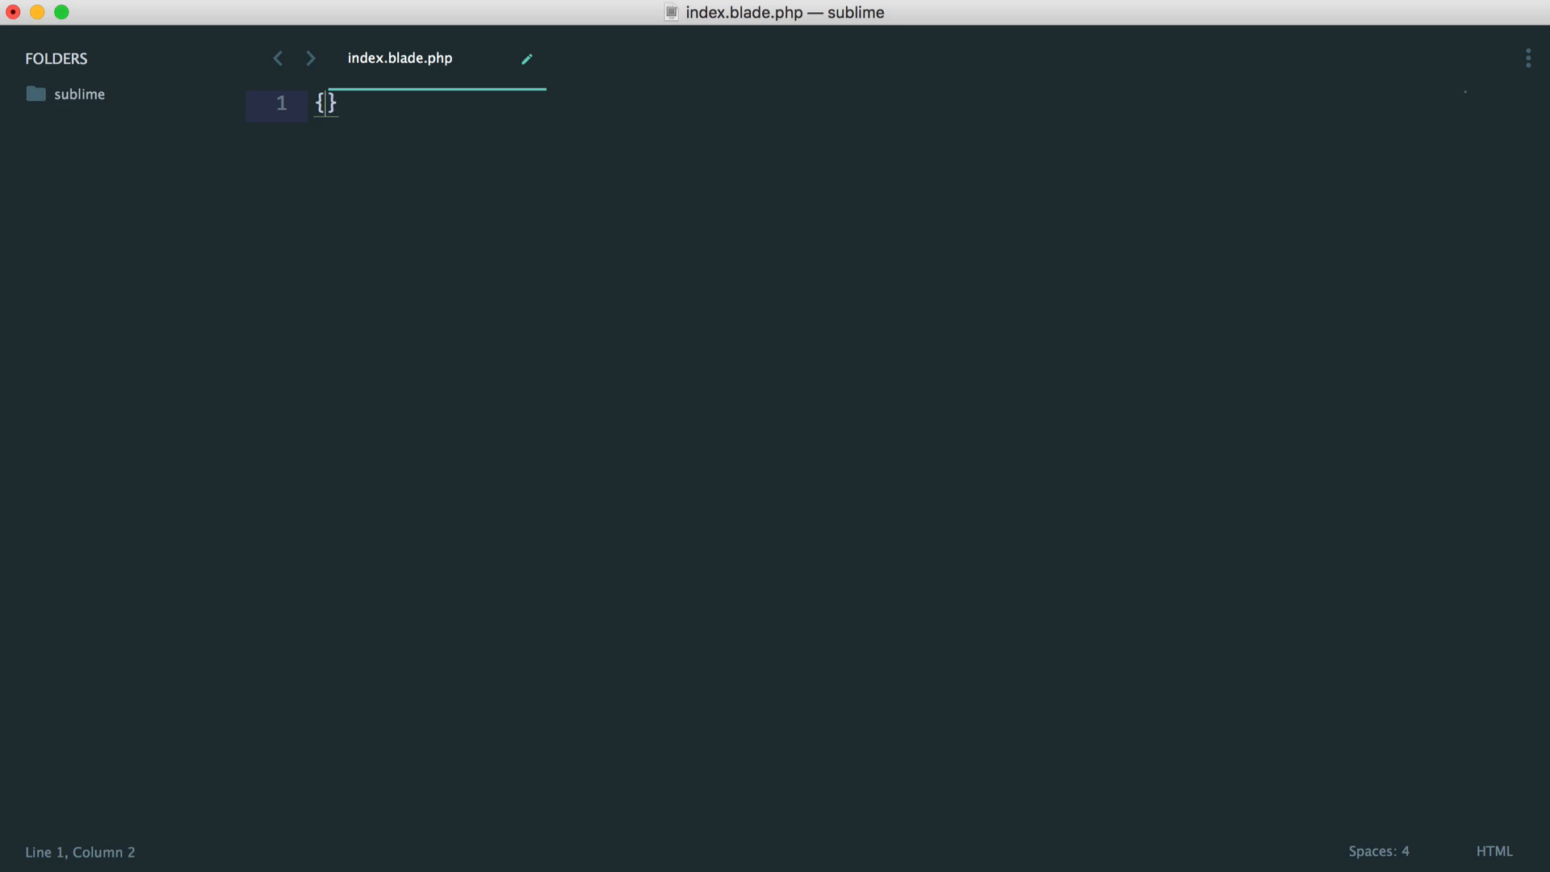
text({{)
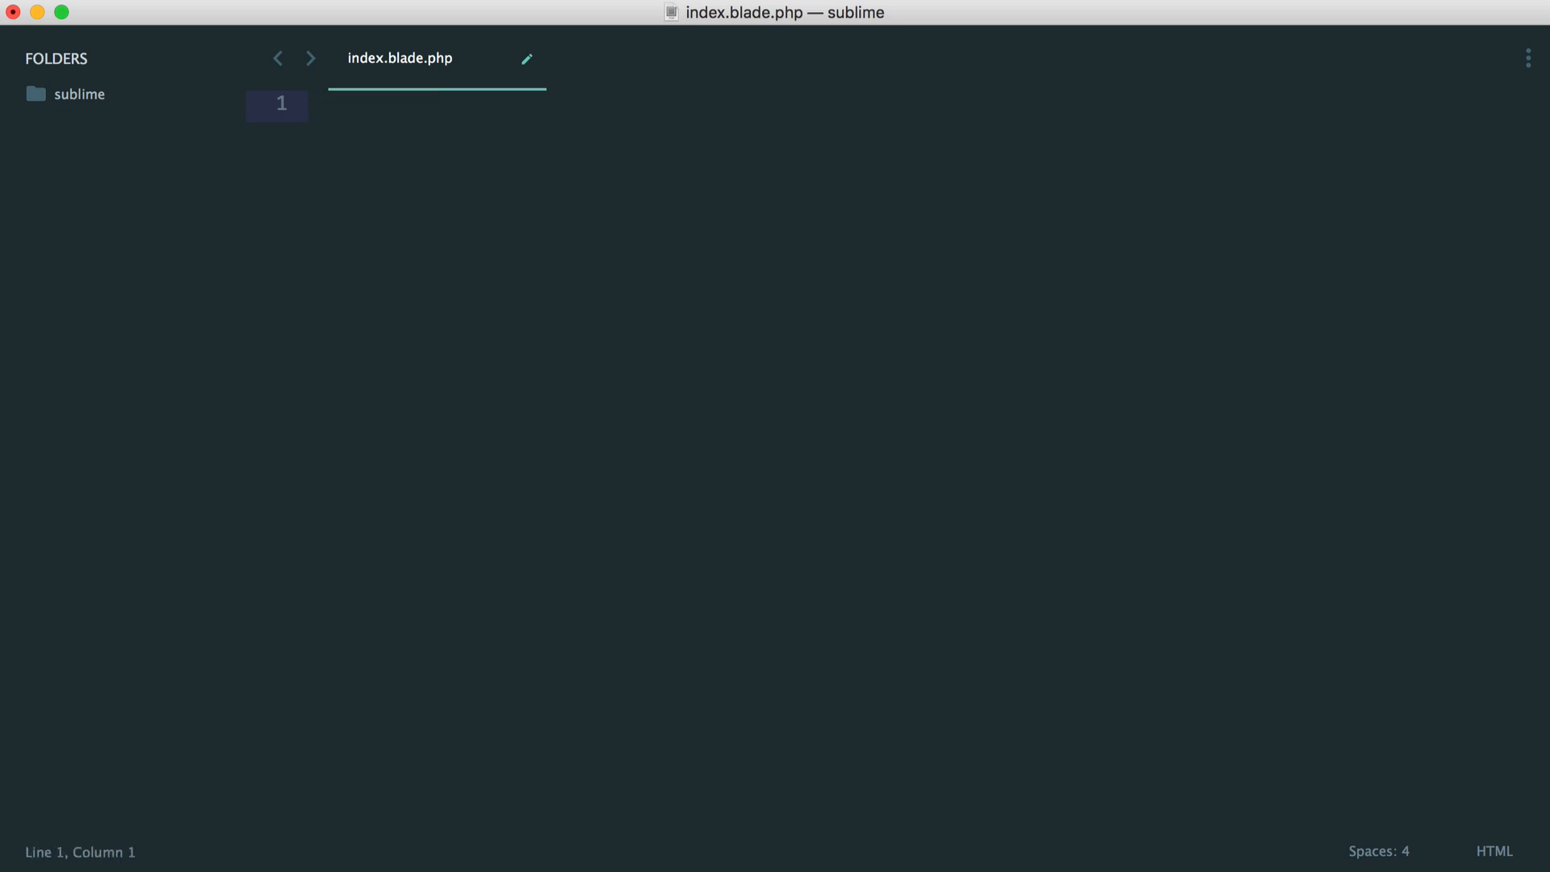
text(@if ())
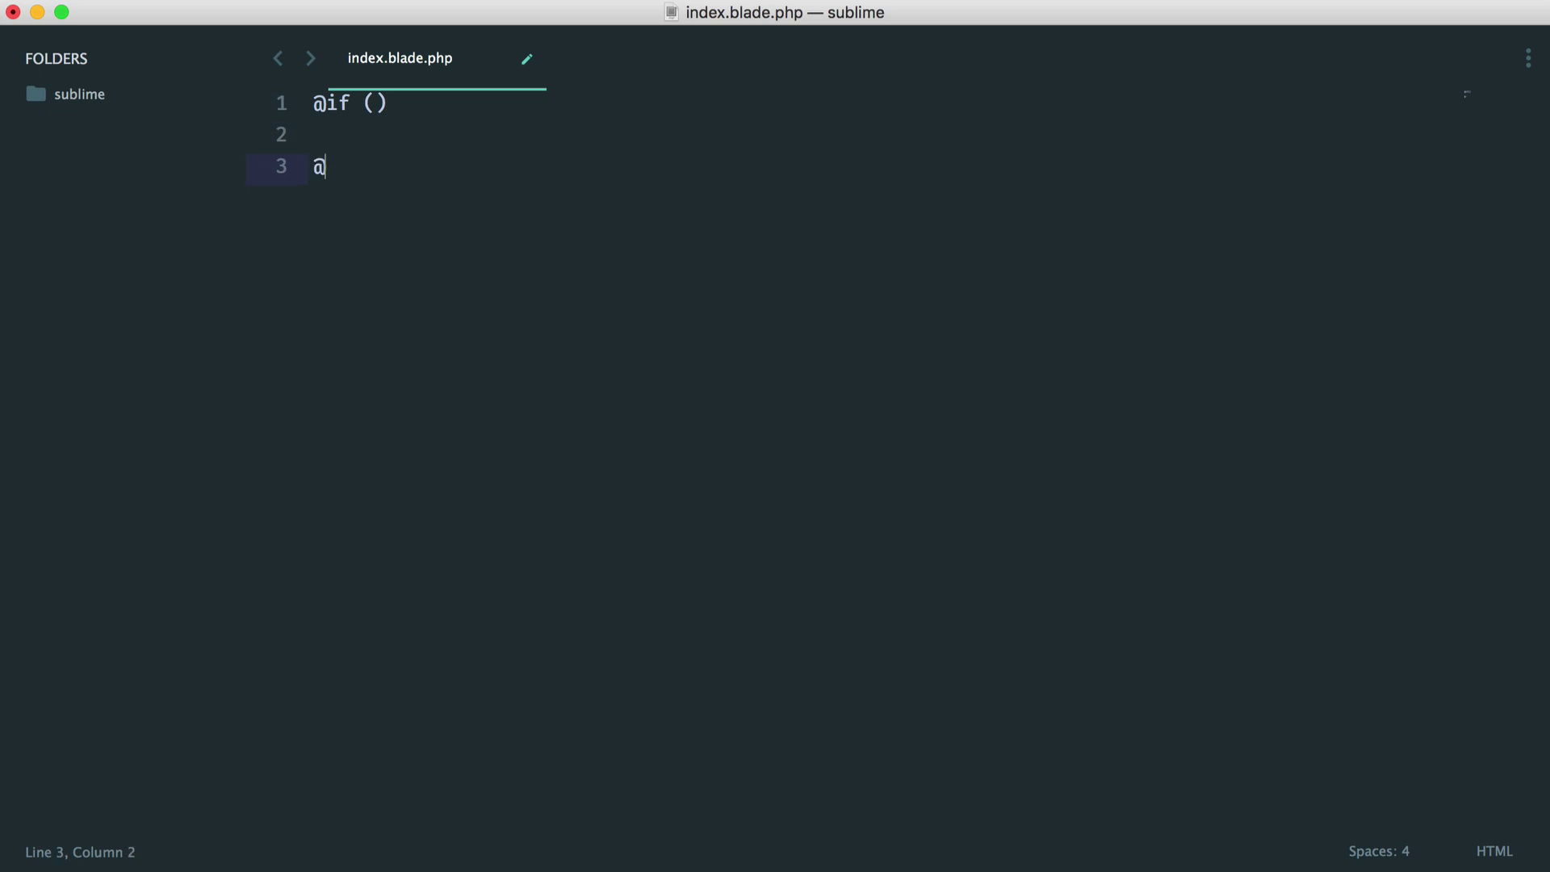
text(endif)
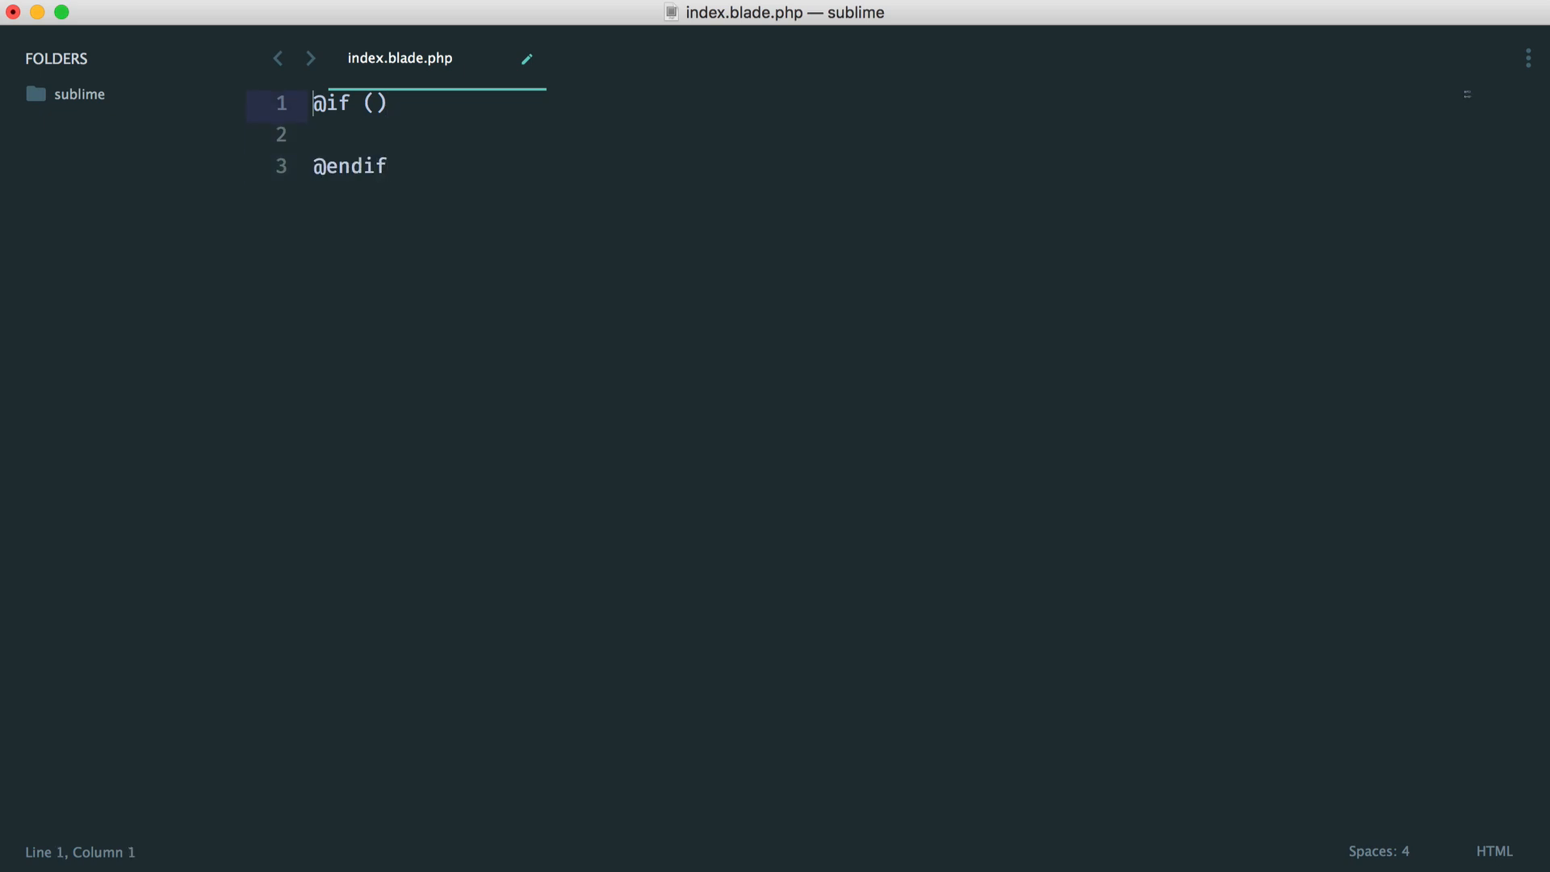
text(1)
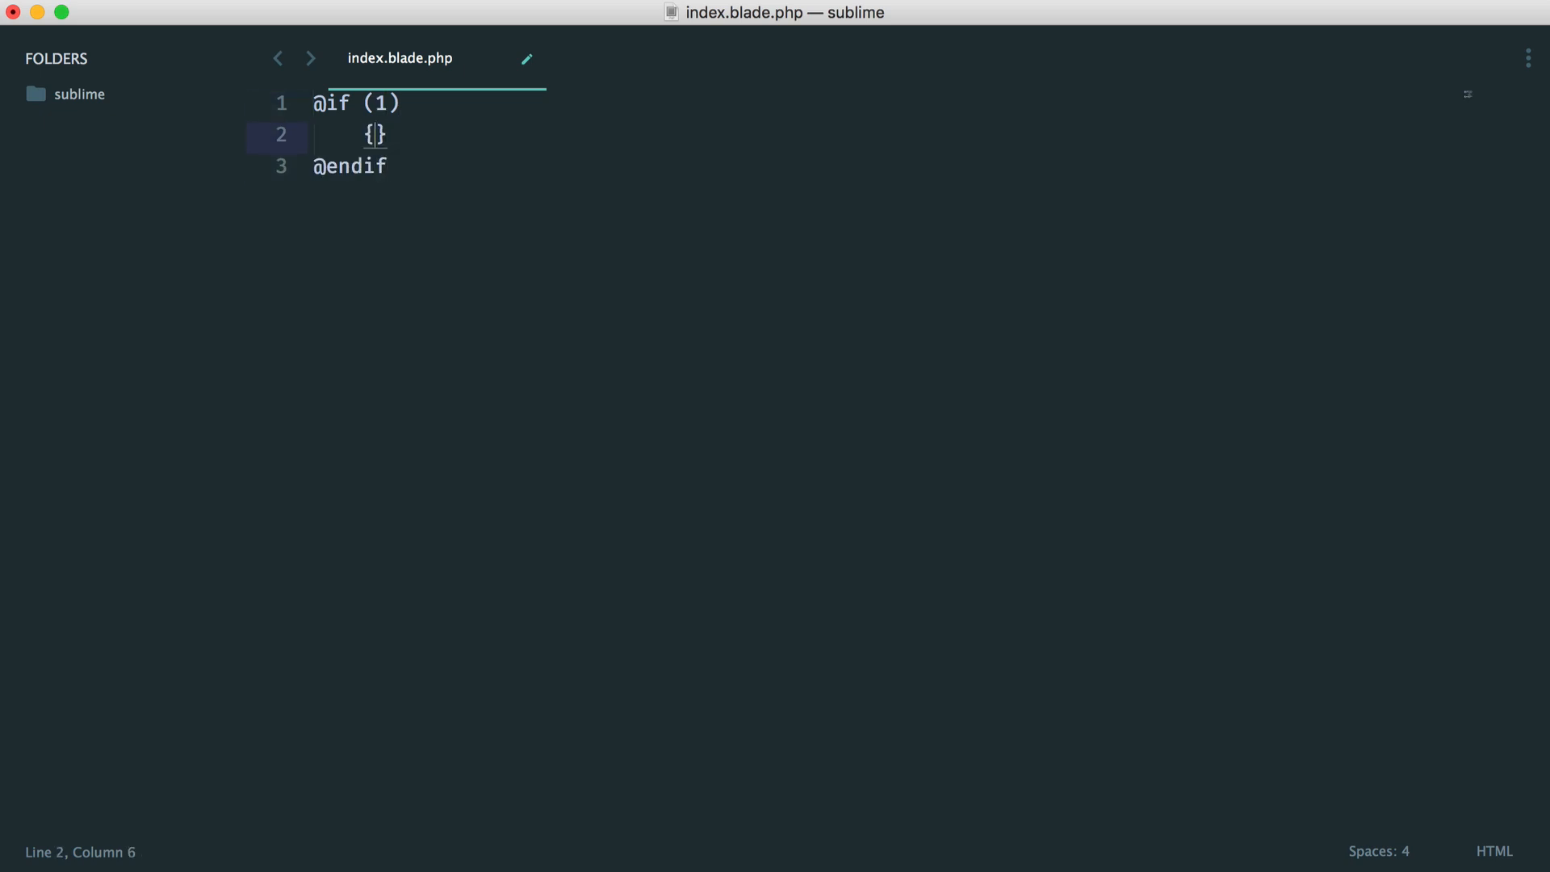
text({ name })
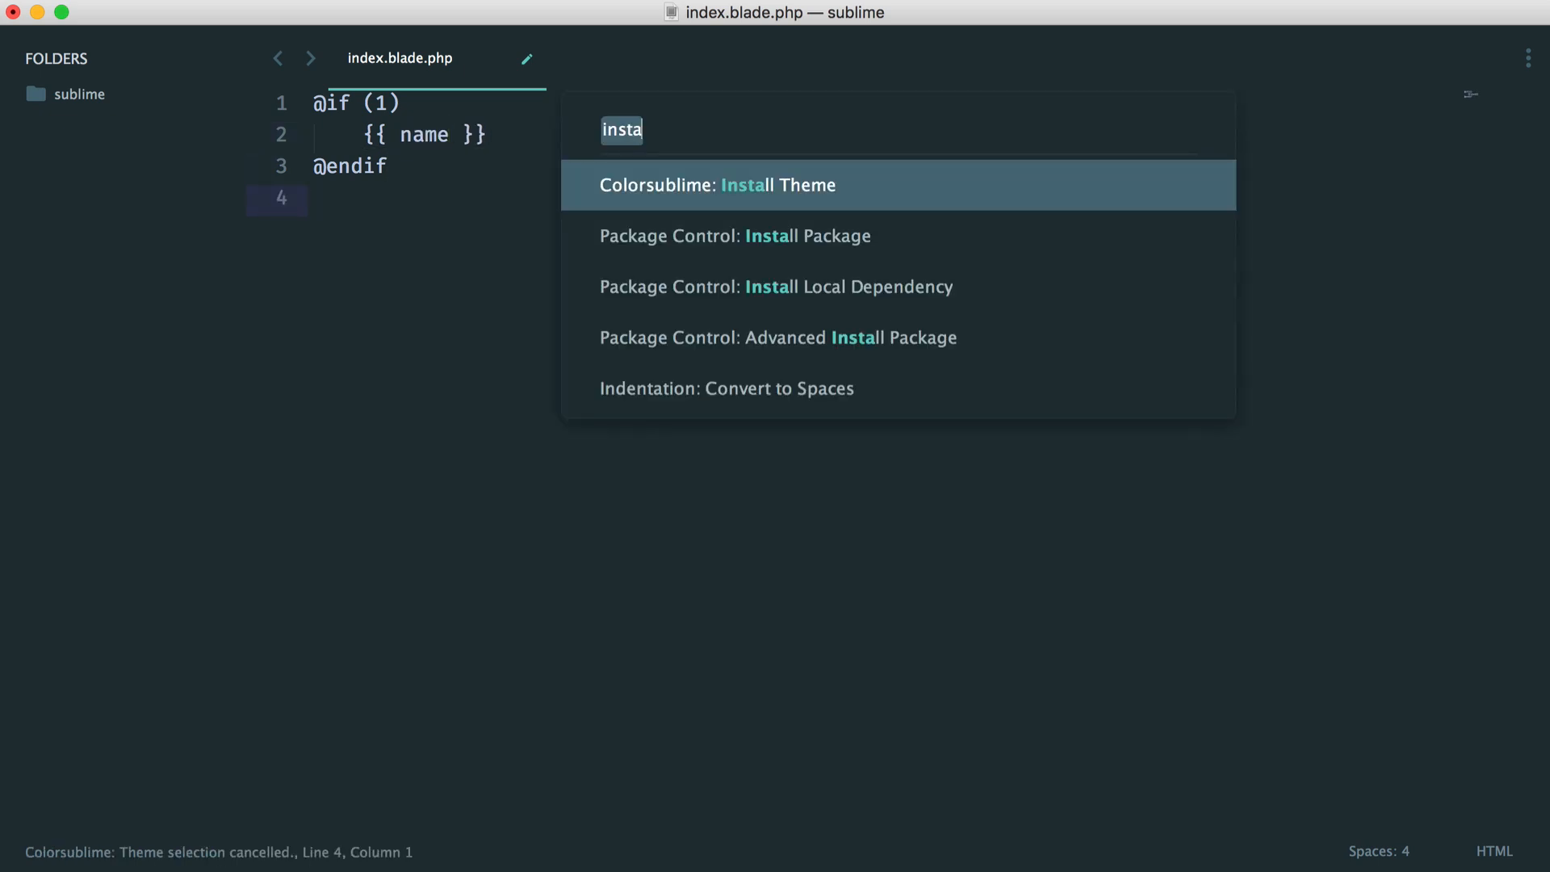
Install the Laravel Blade package via Package Control so the file gets Blade highlighting
text(ll)
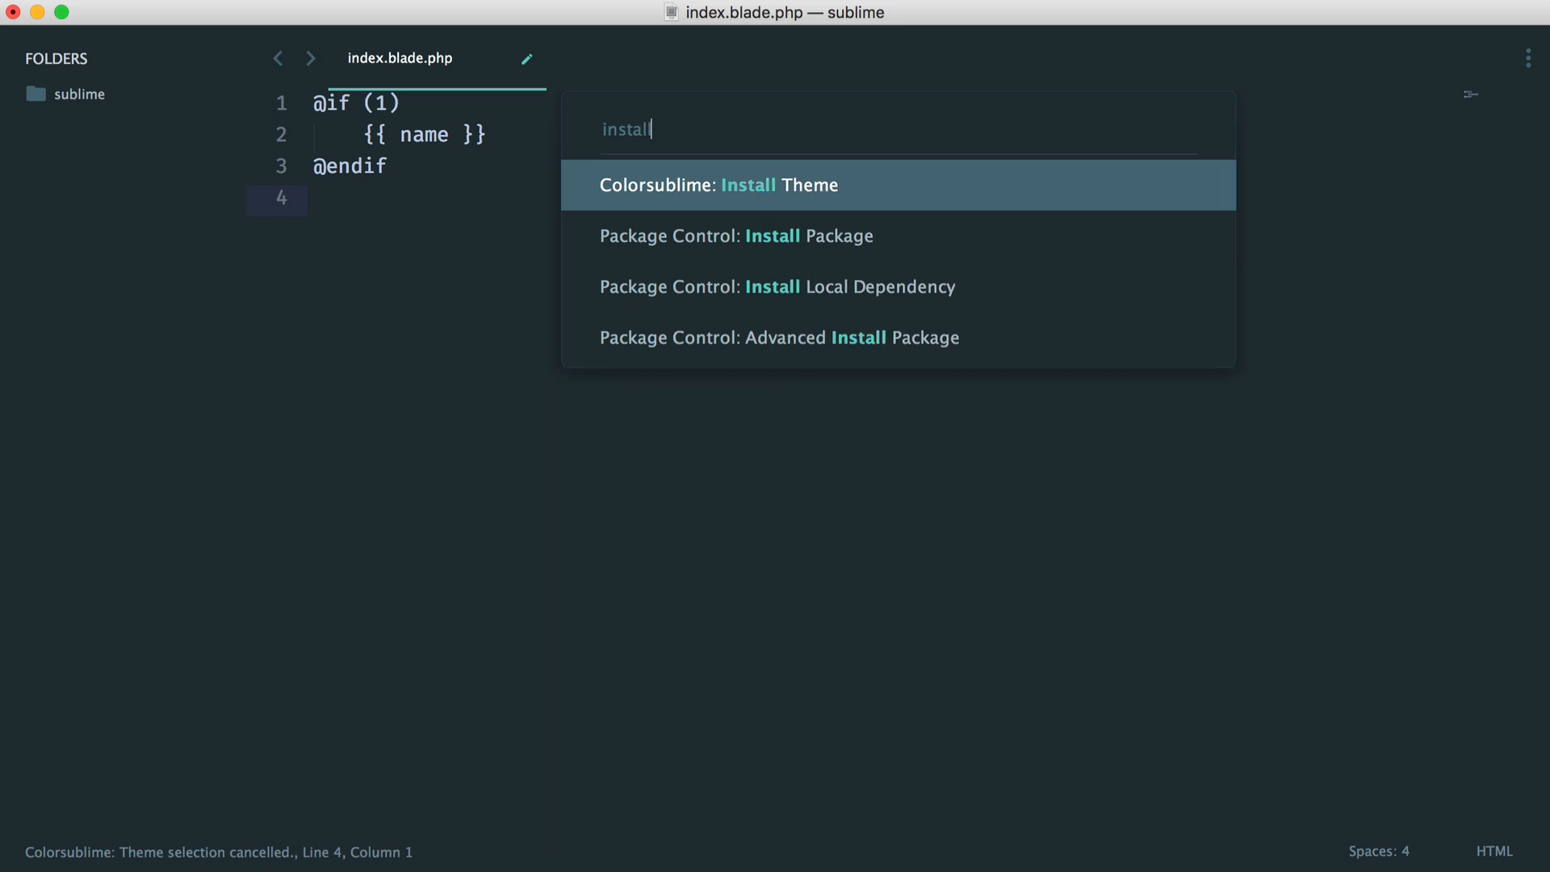
click(737, 236)
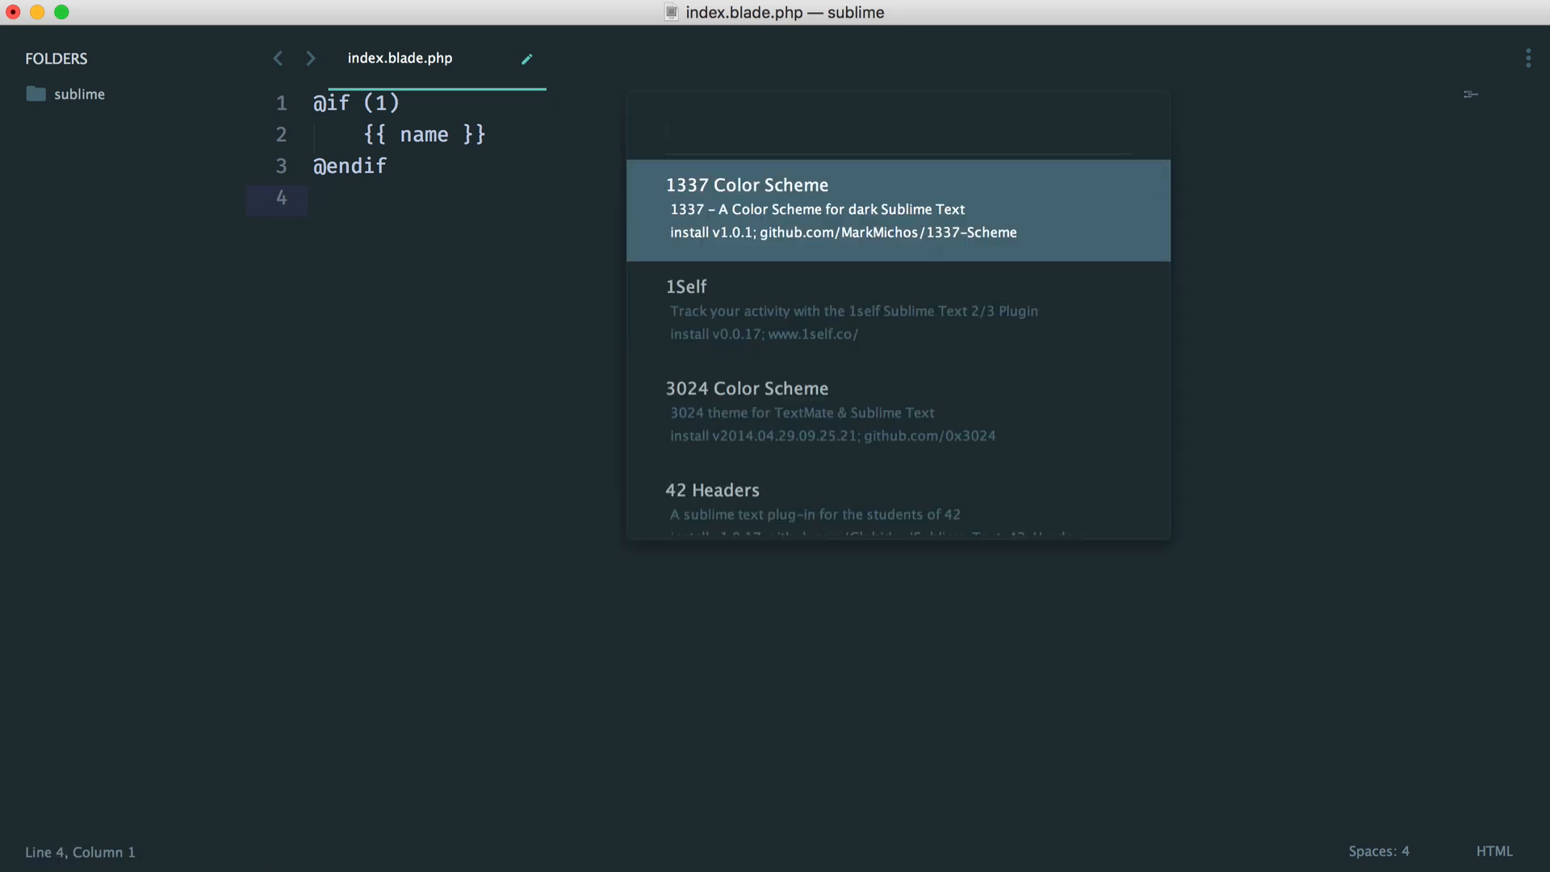
text(blade)
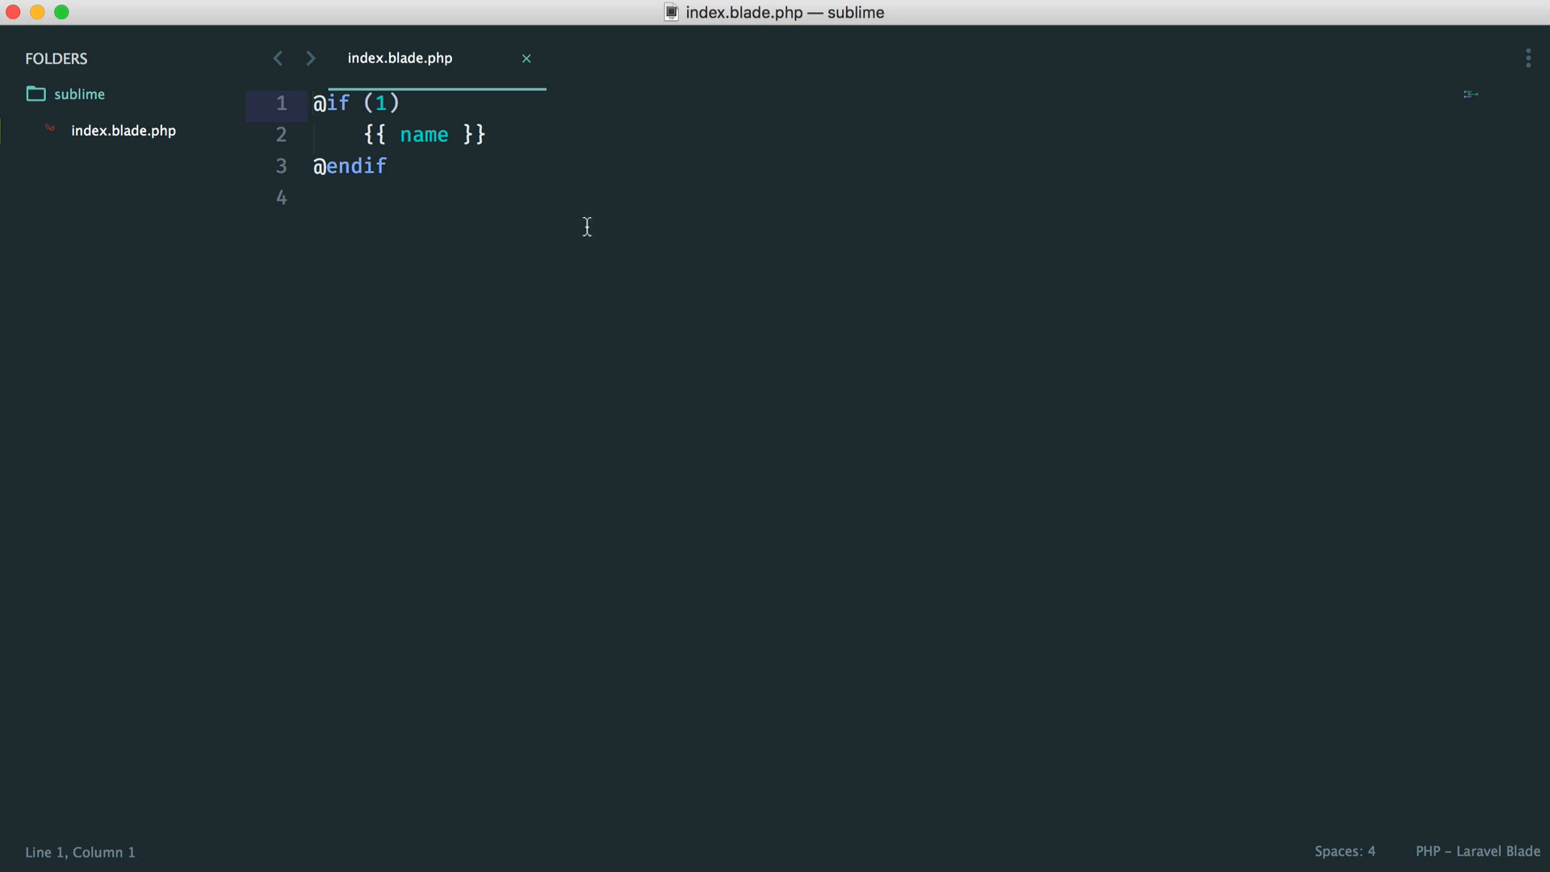
click(316, 198)
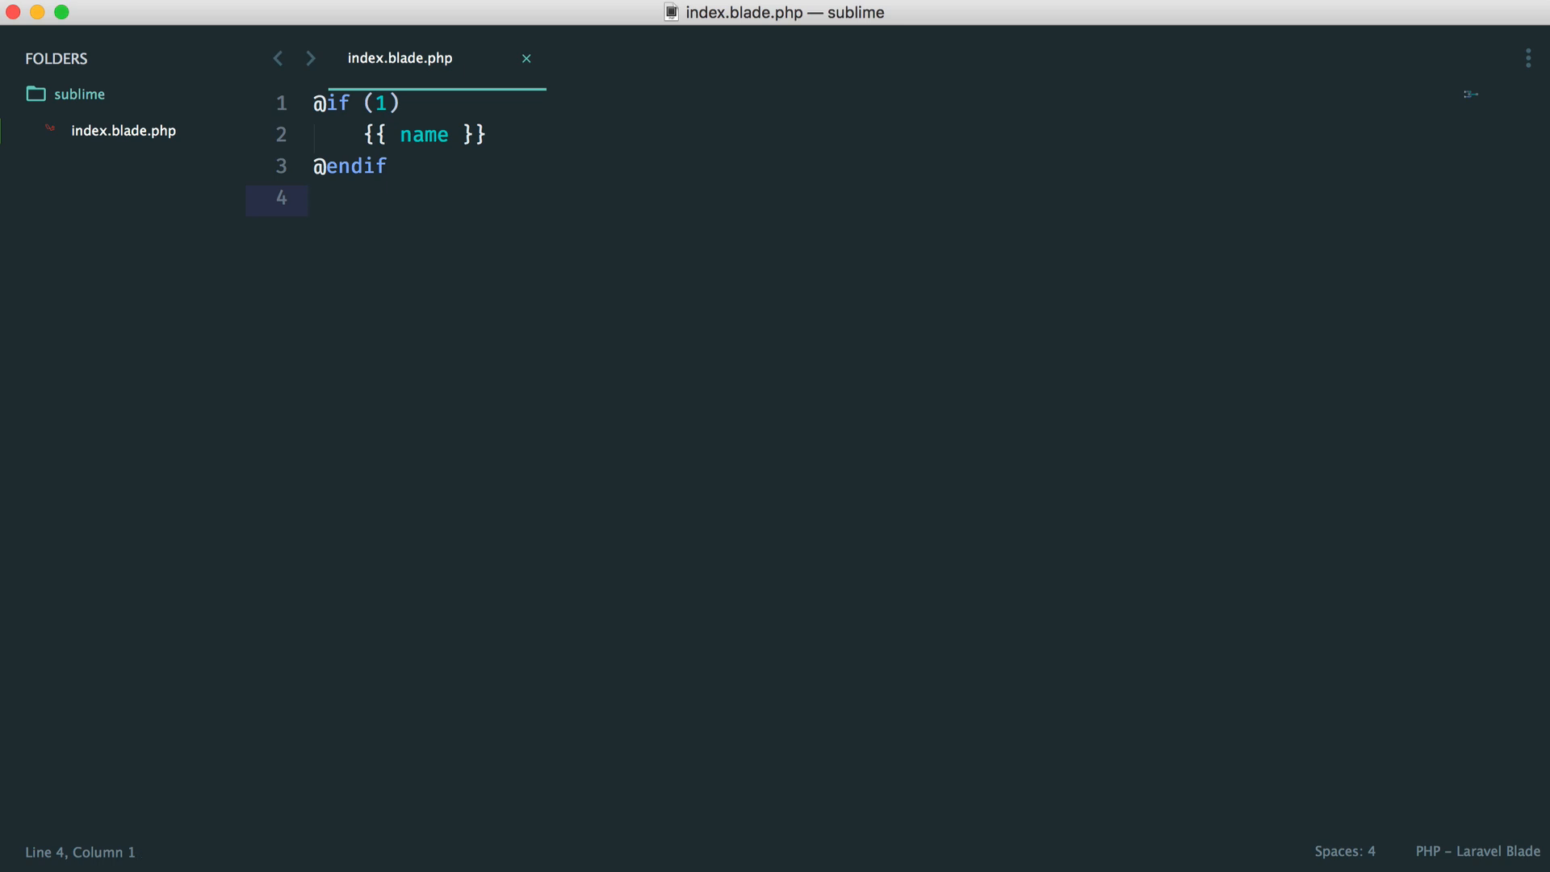
mouse_move(597, 176)
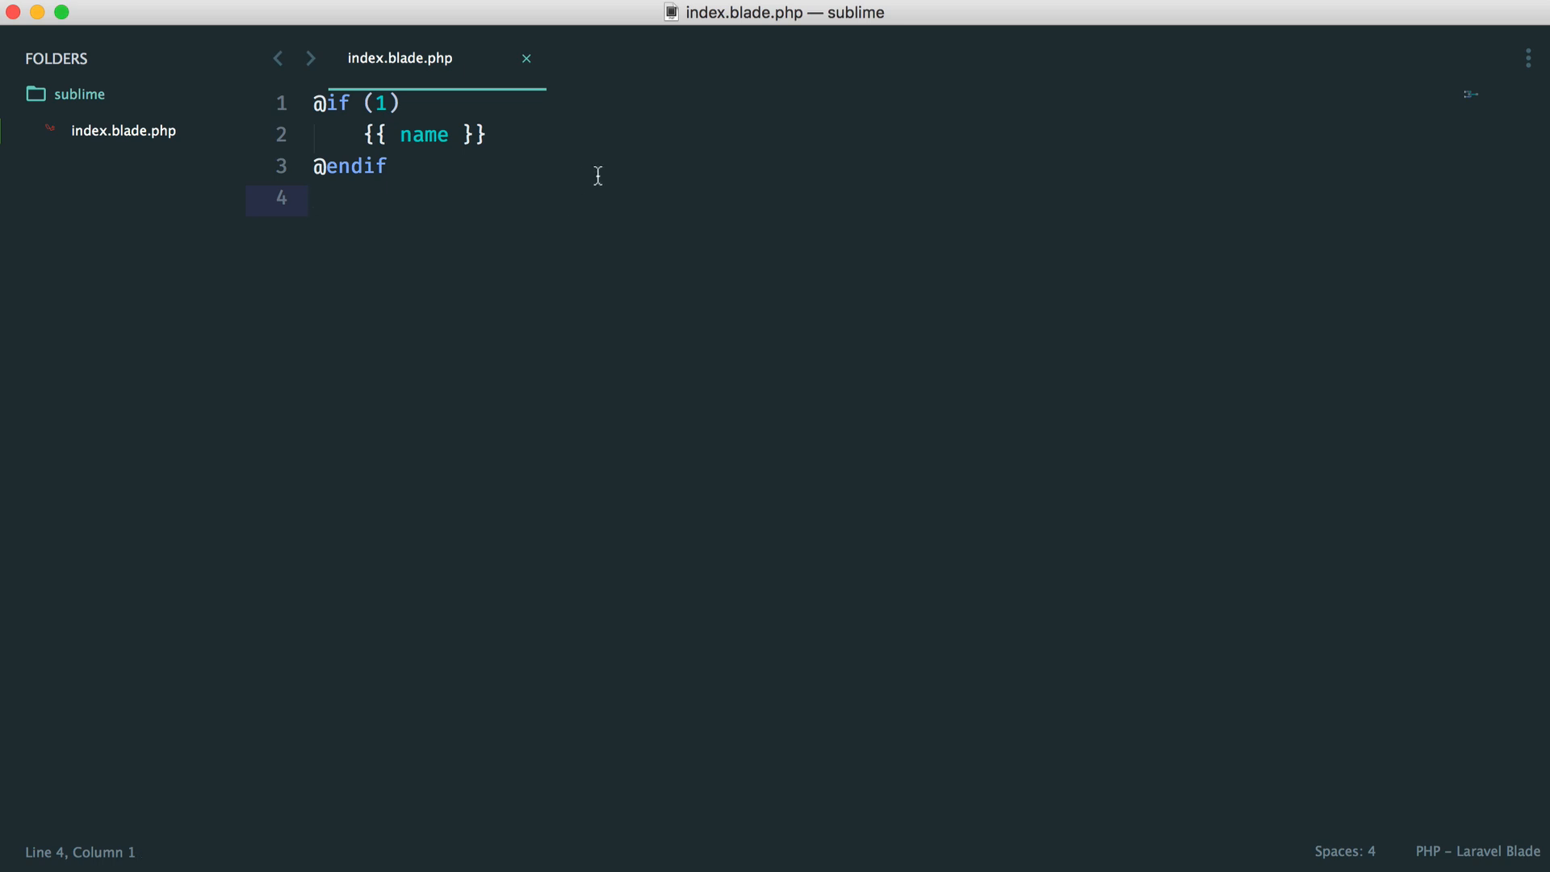